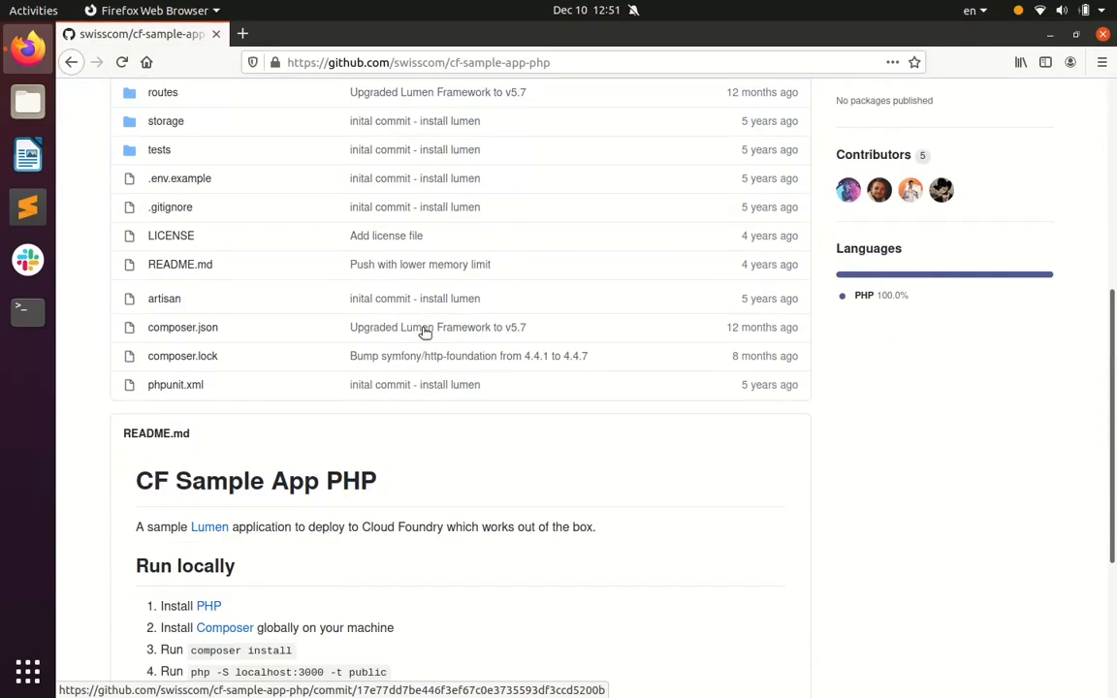
# Switch from the sample app's GitHub page to the terminal.
pyautogui.click(27, 310)
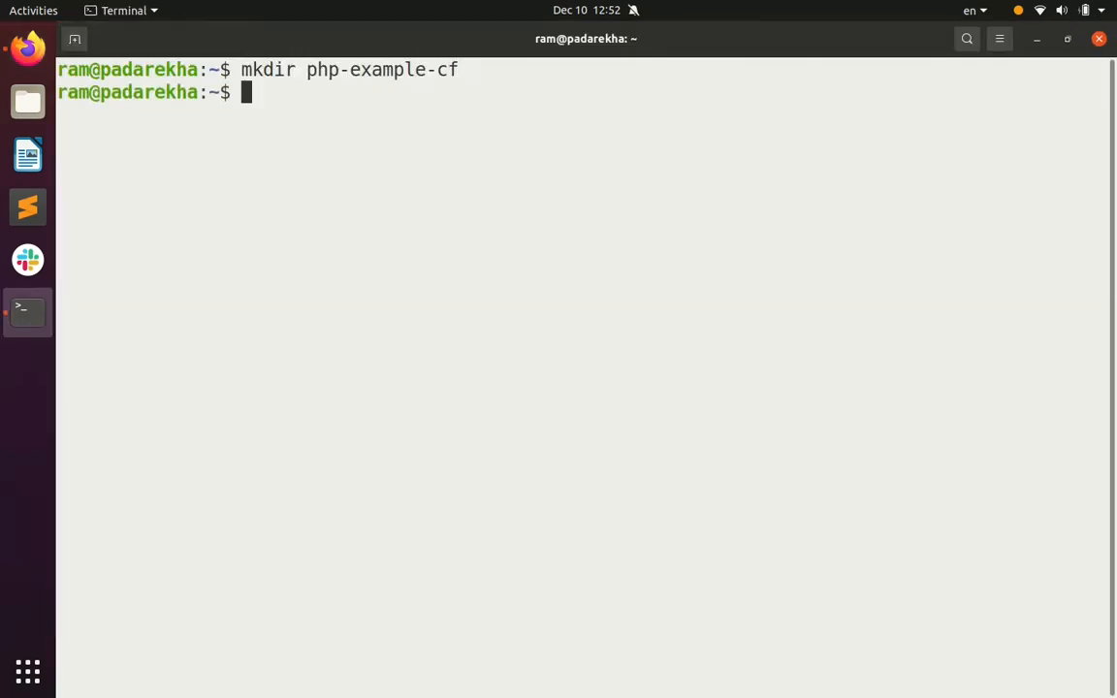
pyautogui.write('cd php-example-cf')
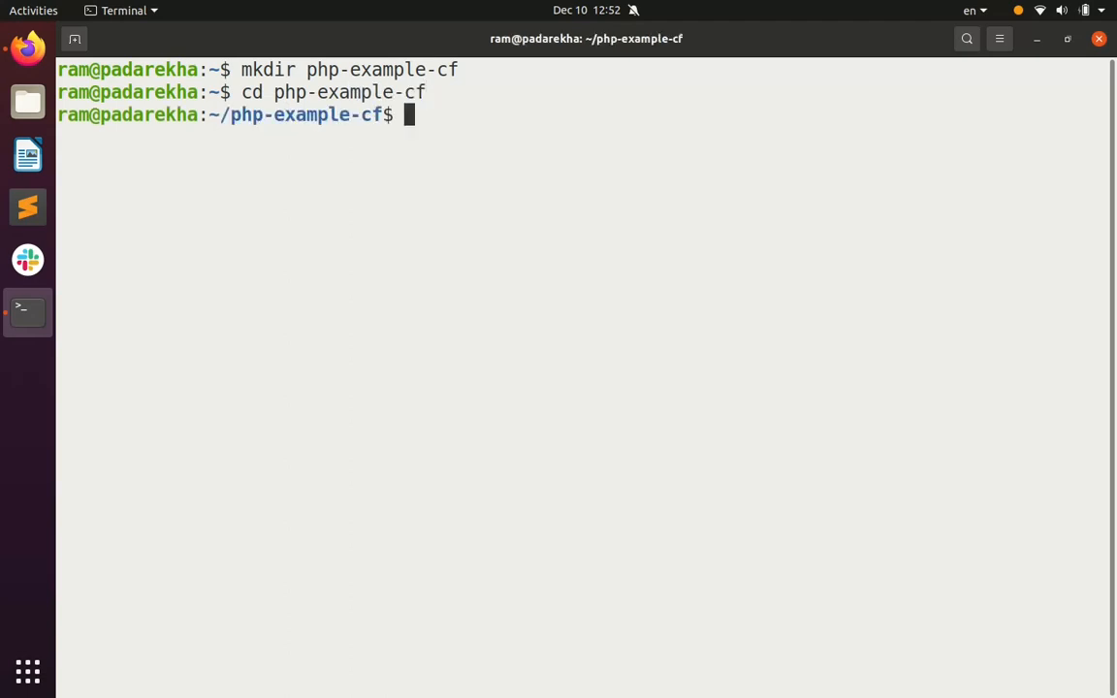
pyautogui.write('git clone')
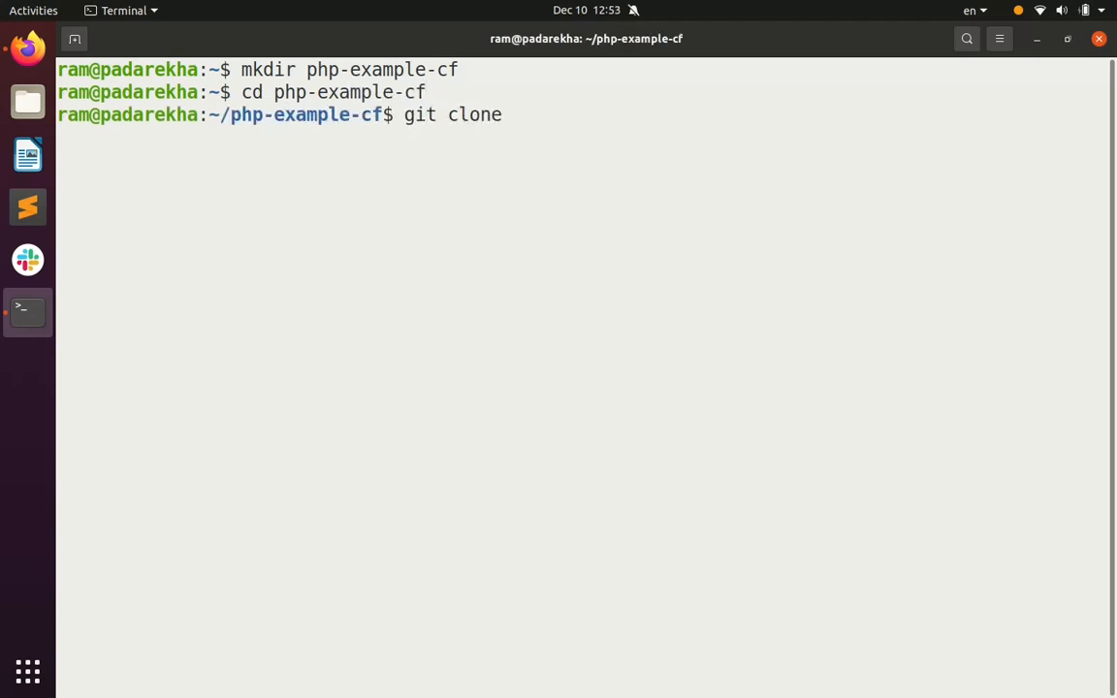
pyautogui.write('https://github.com/swisscom/cf-sample-app-php.git')
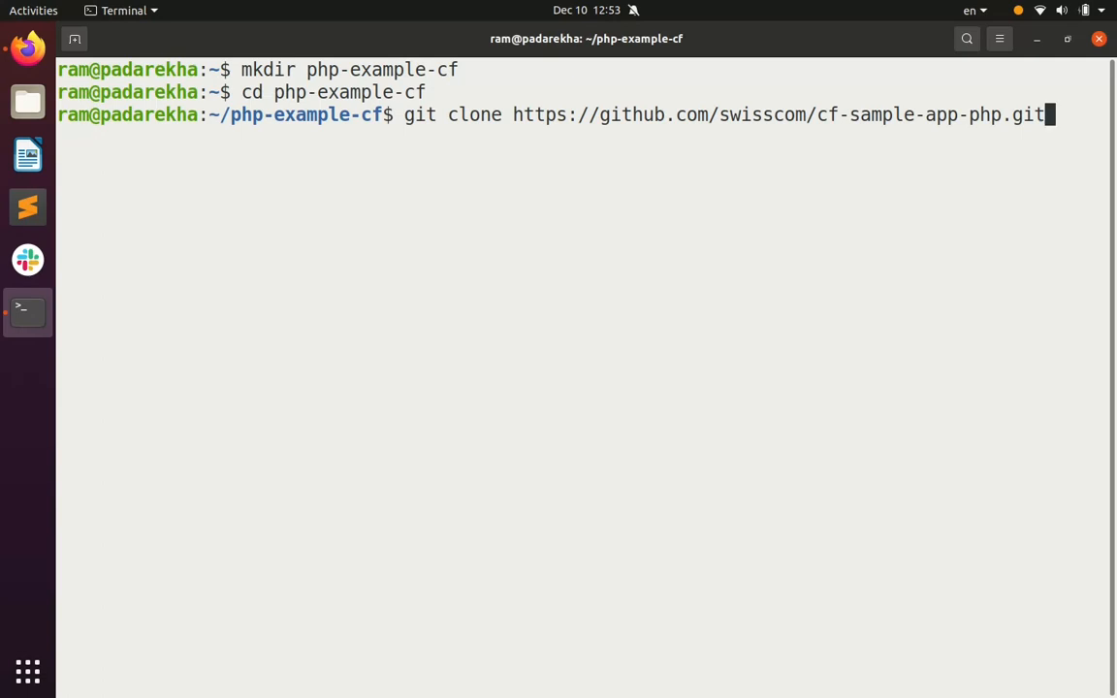
pyautogui.press('Return')
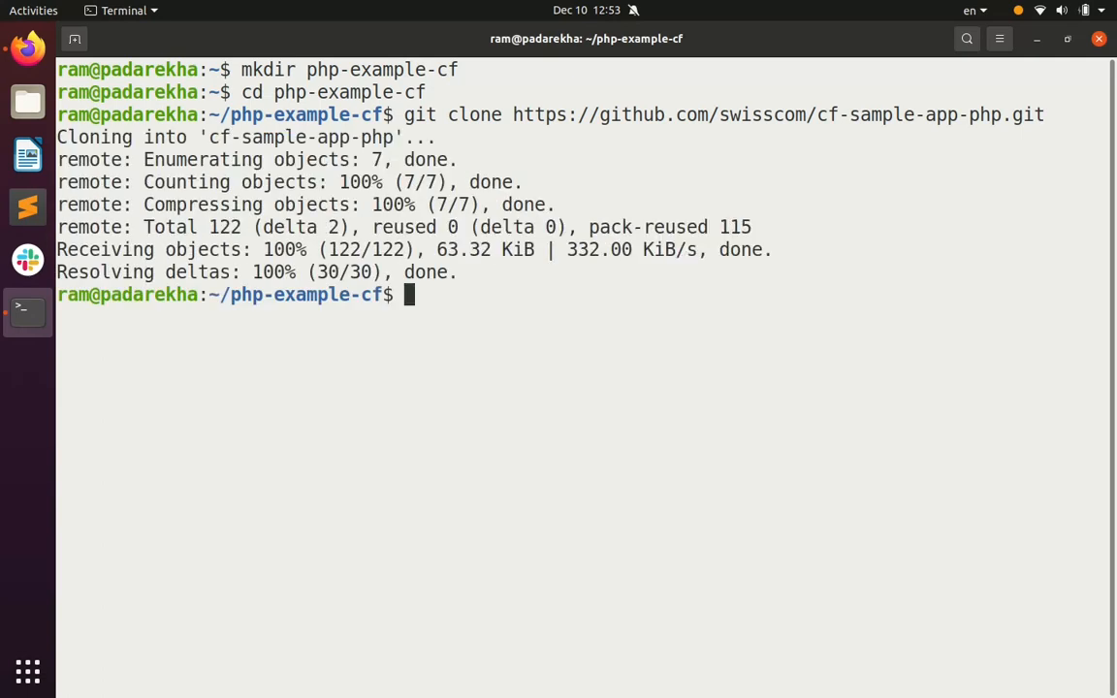
# Enter cf-sample-app-php, list its Laravel project files and prepare cf target.
pyautogui.write('cd cf-sample-app-php')
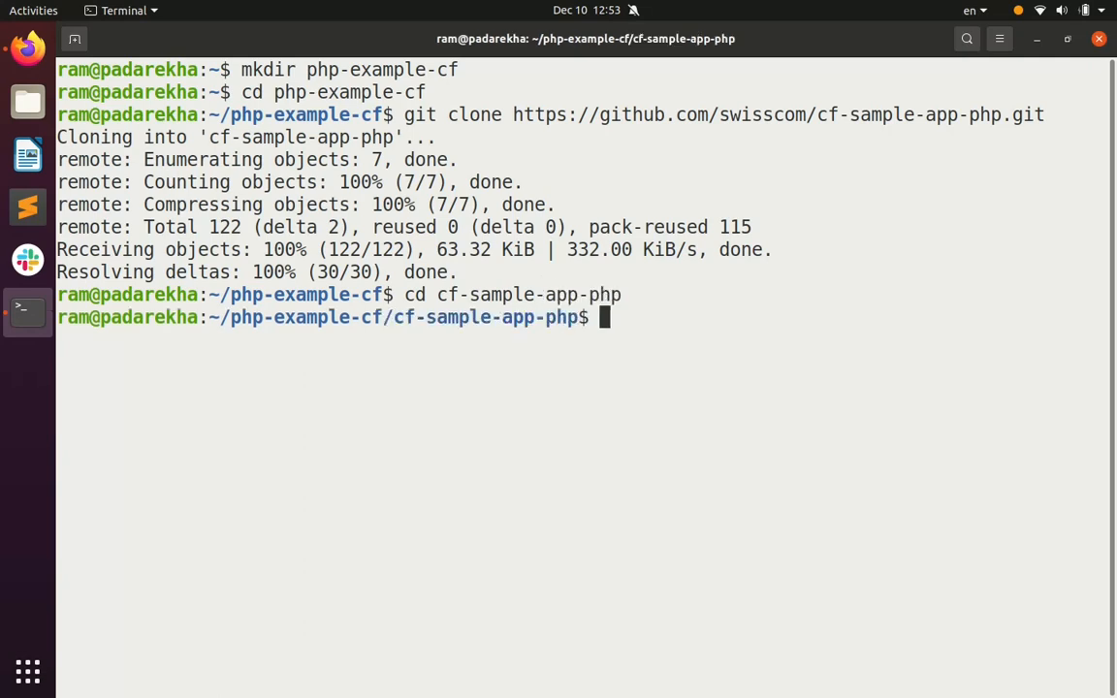
pyautogui.write('ls')
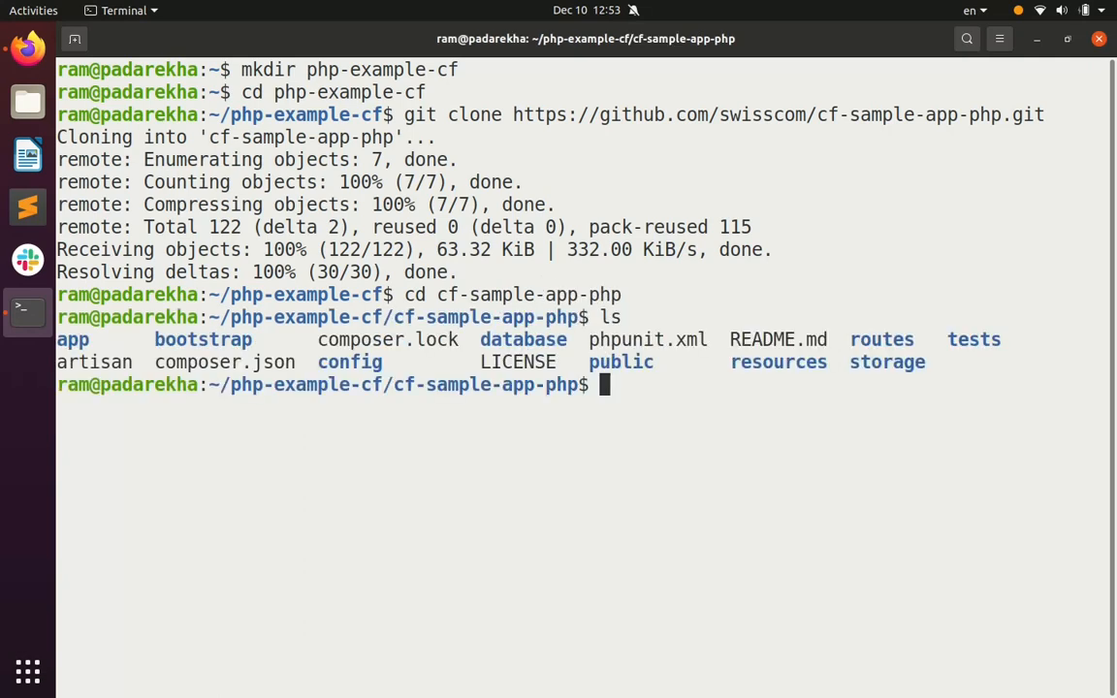
pyautogui.write('cf target')
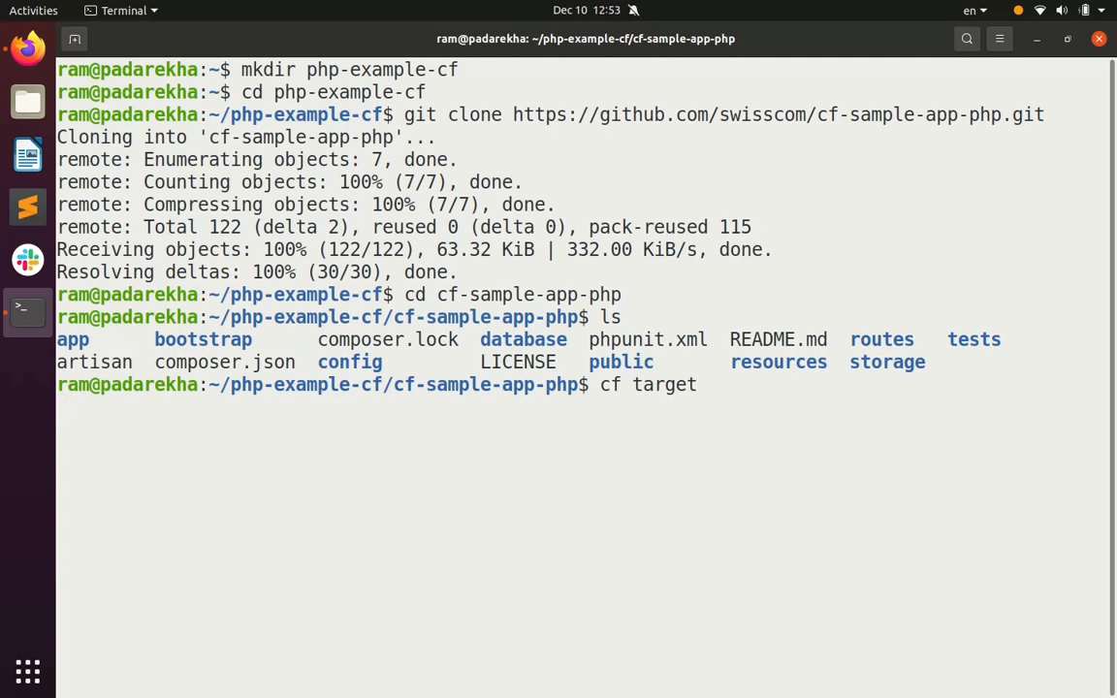
# Run cf target showing admin user, SampleOrg org and dev space, then enter cf push.
pyautogui.press('Return')
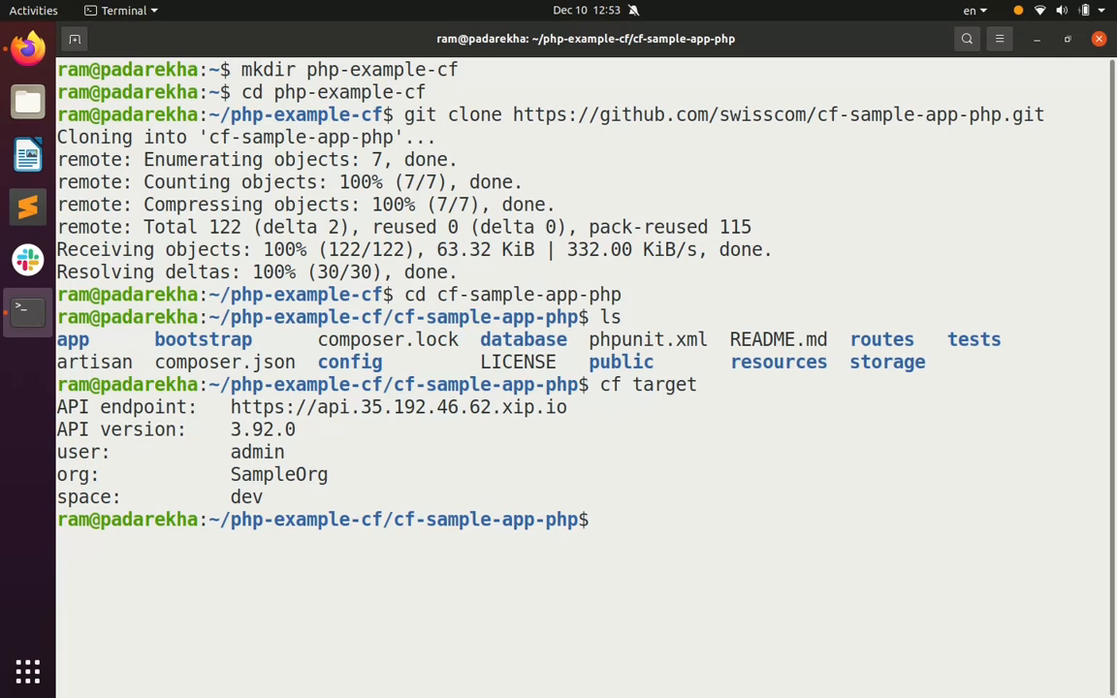
pyautogui.write('cf push')
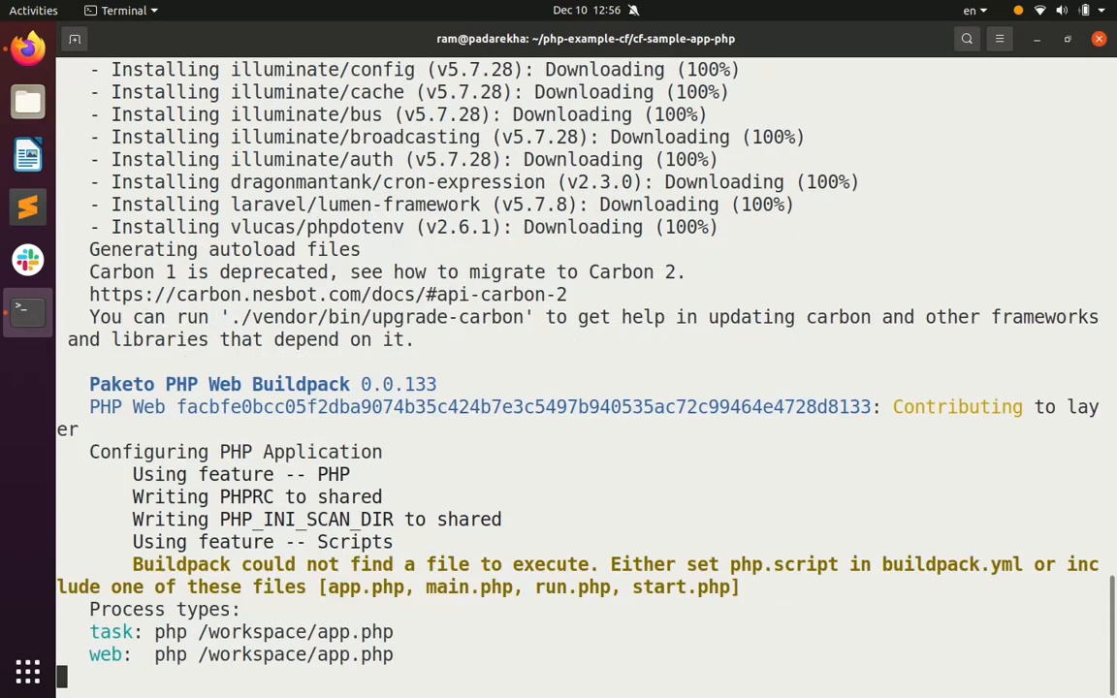
# Scroll through the Paketo PHP build output as image layers are assembled and exported.
pyautogui.scroll(-3)
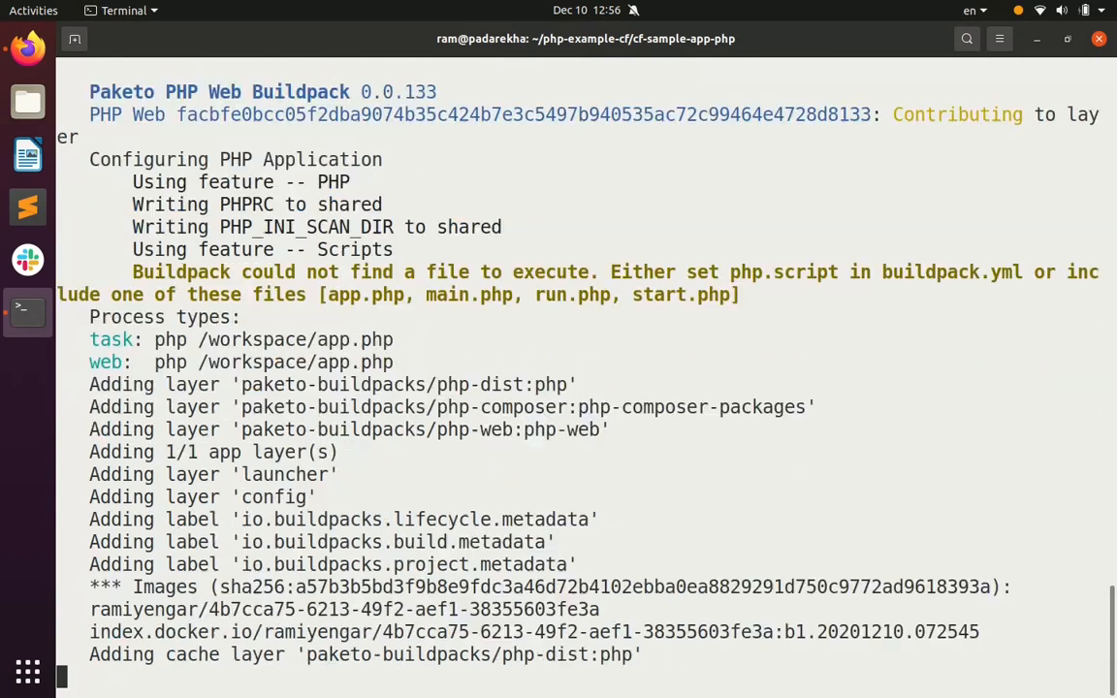
pyautogui.scroll(-3)
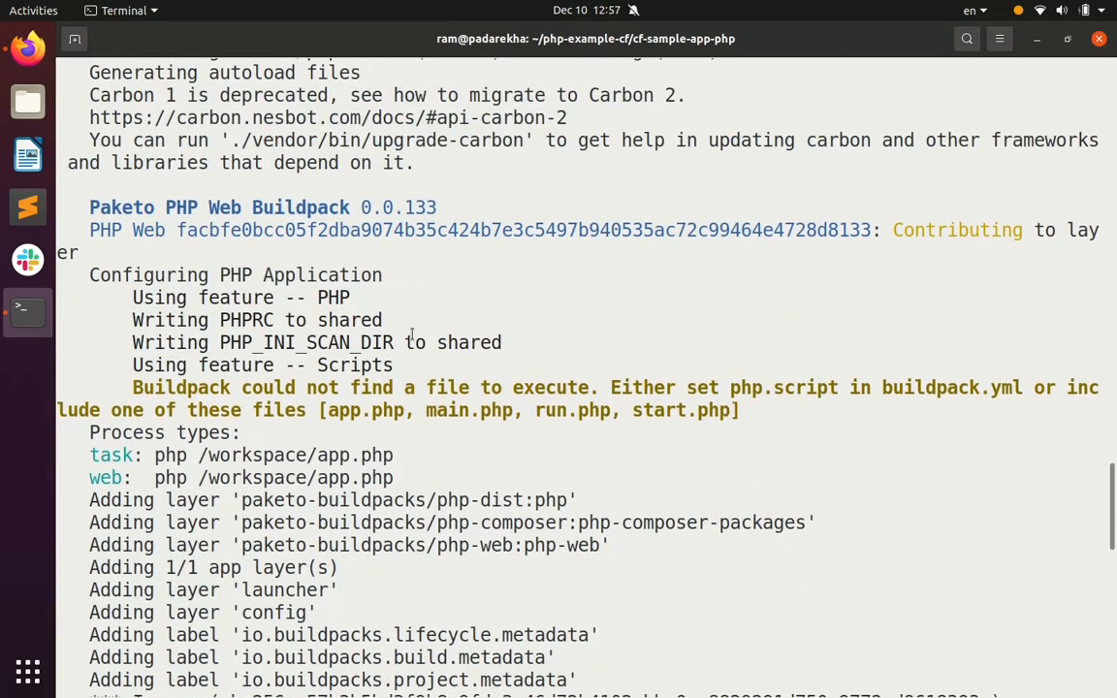
pyautogui.moveTo(342, 388)
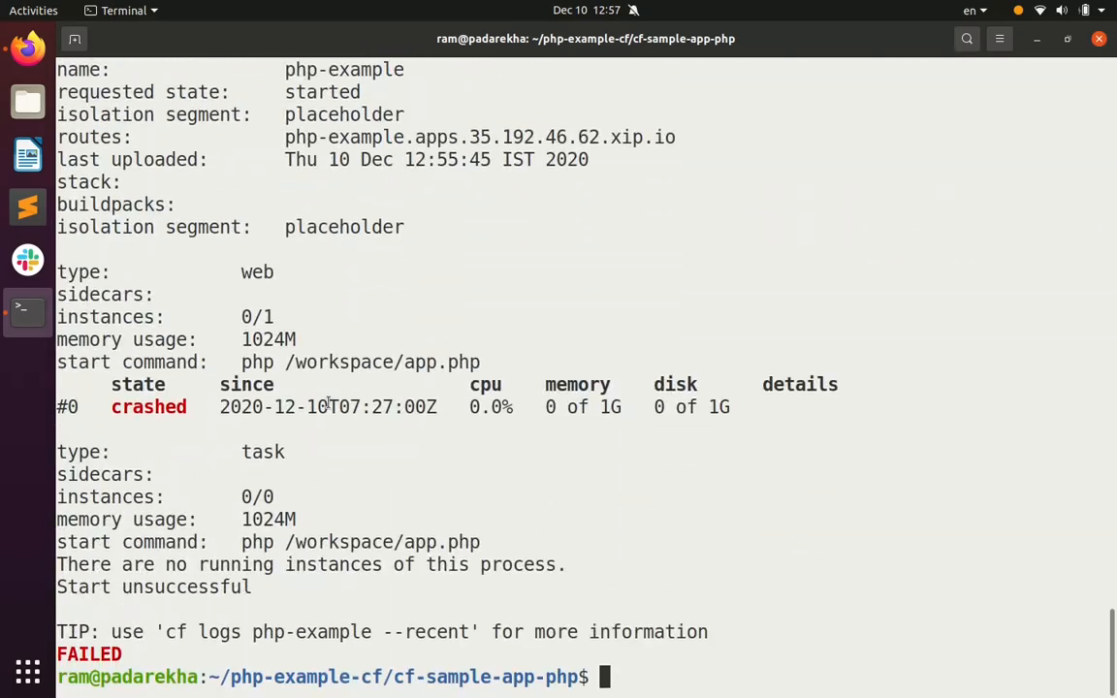
# List the project files again and start editing a new buildpack.yml in vi.
pyautogui.write('ls')
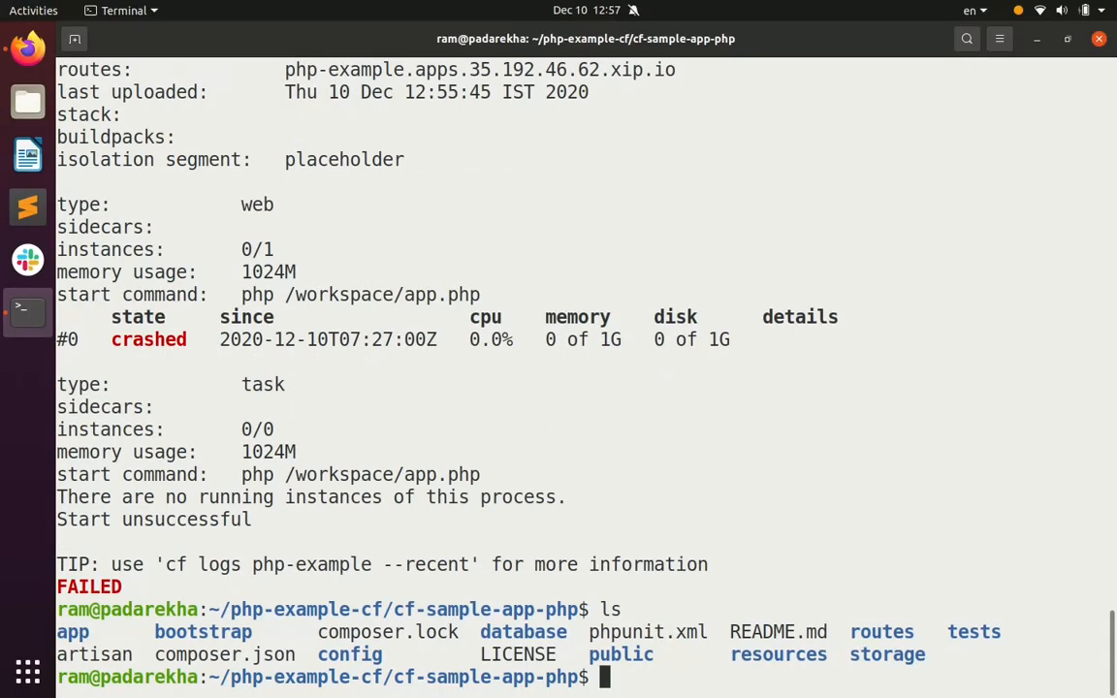
pyautogui.write('vi buildpack')
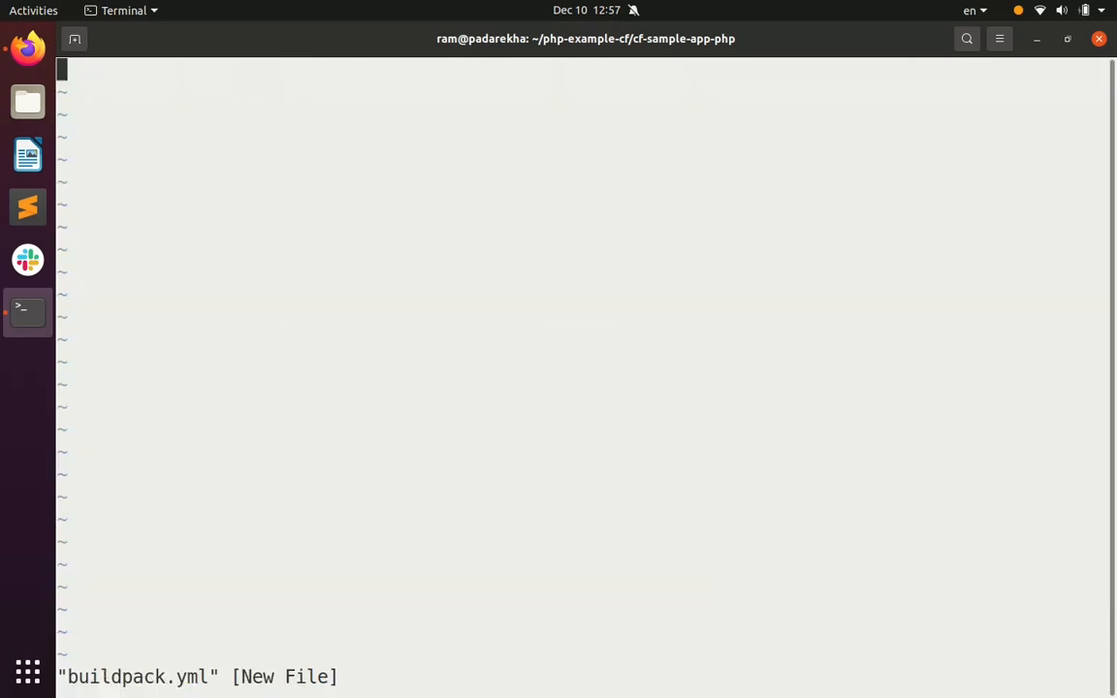
# Write buildpack.yml with php: webdirectory: public and script: php -t public.
pyautogui.write('---')
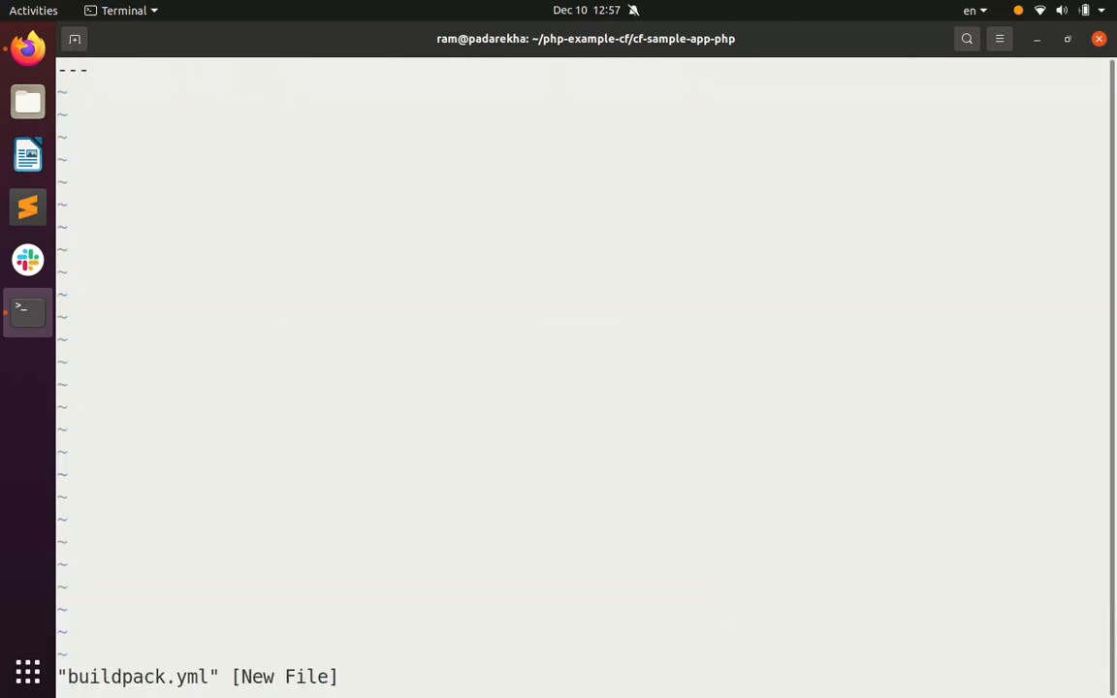
pyautogui.write('php:')
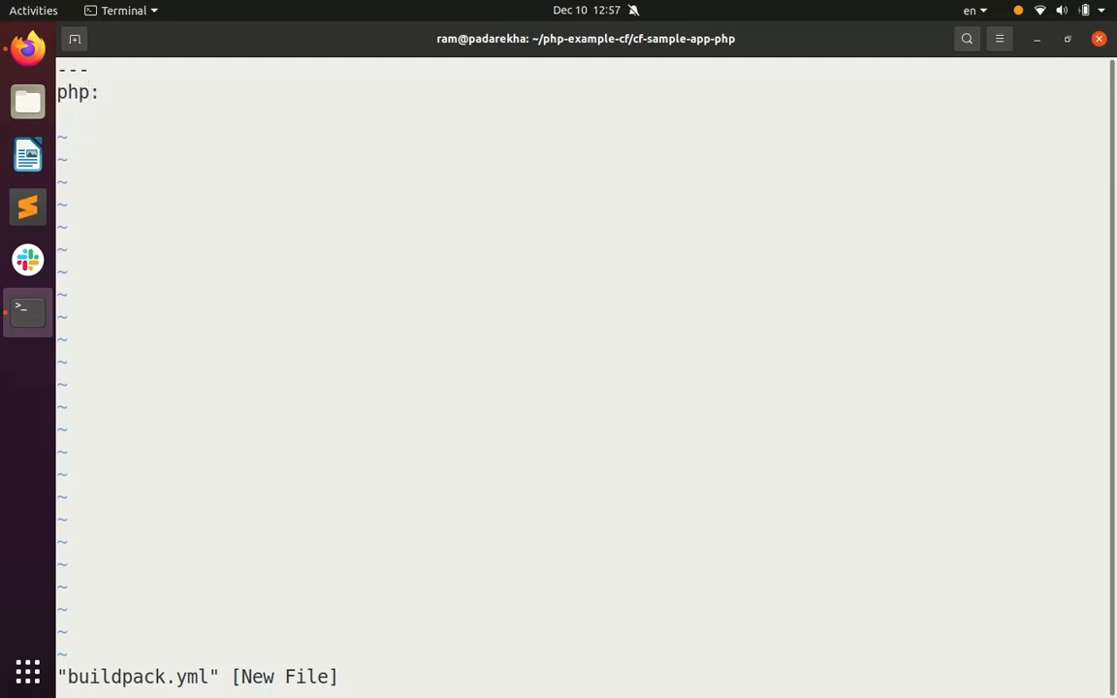
pyautogui.write('webdirectory: publi')
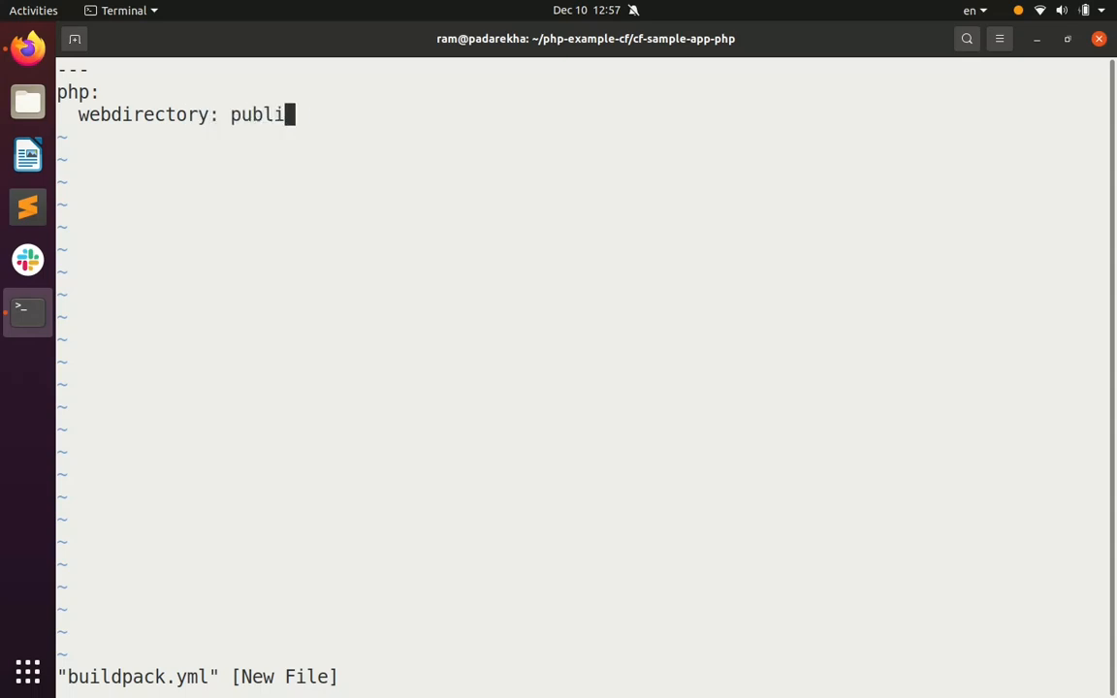
pyautogui.write('c')
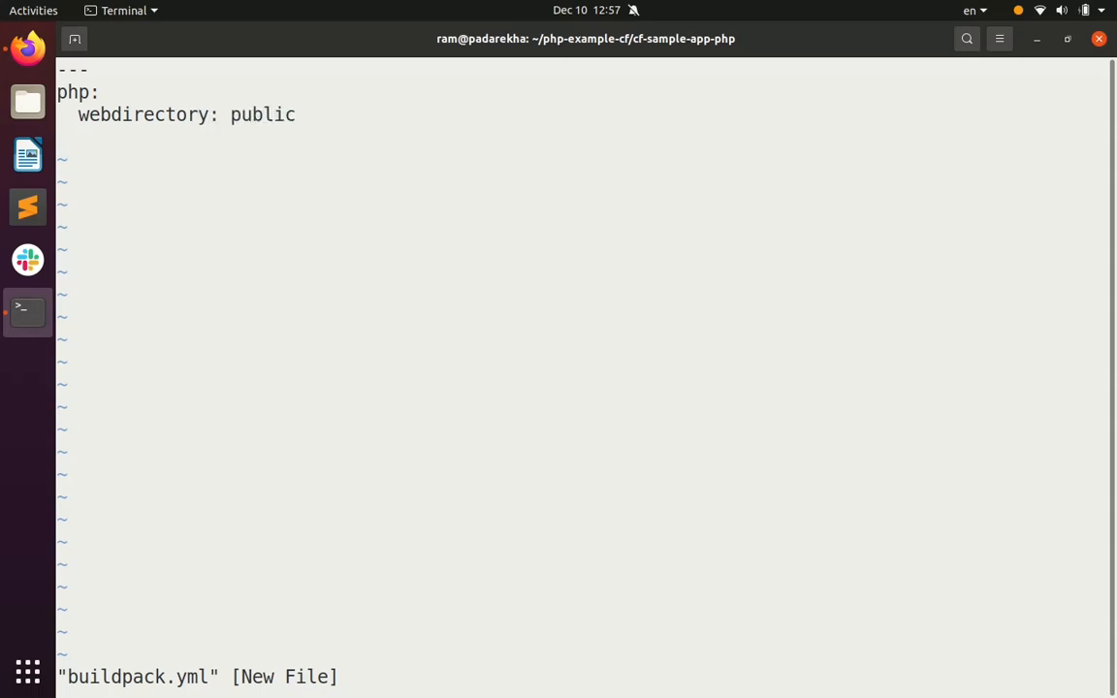
pyautogui.write('script:')
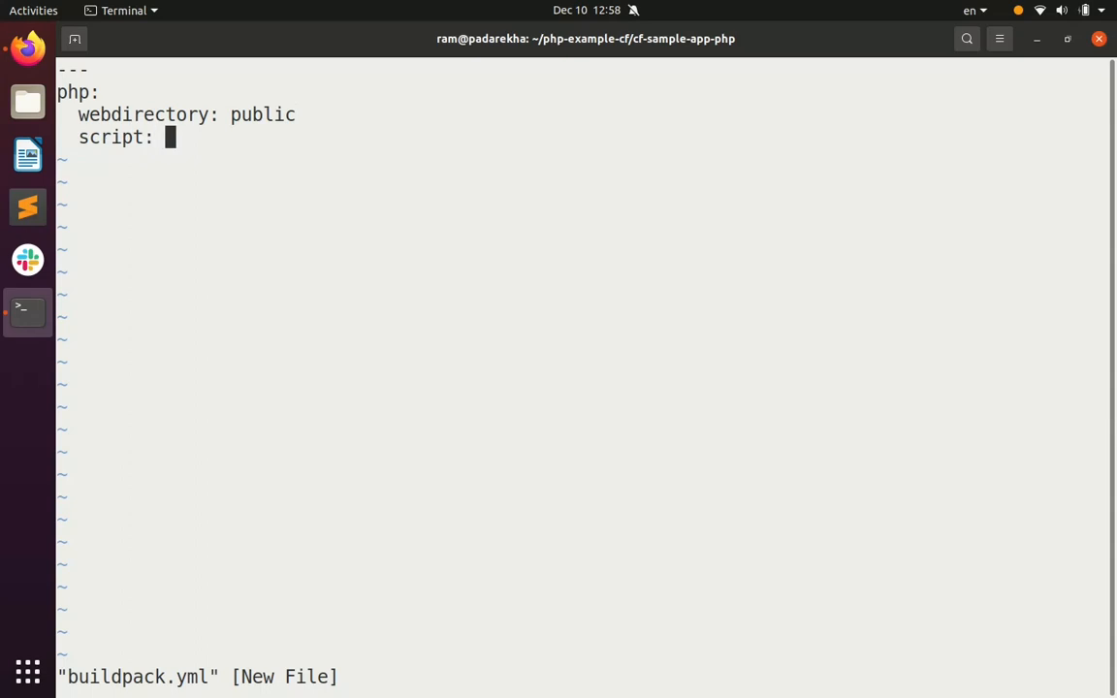
pyautogui.write('php -t')
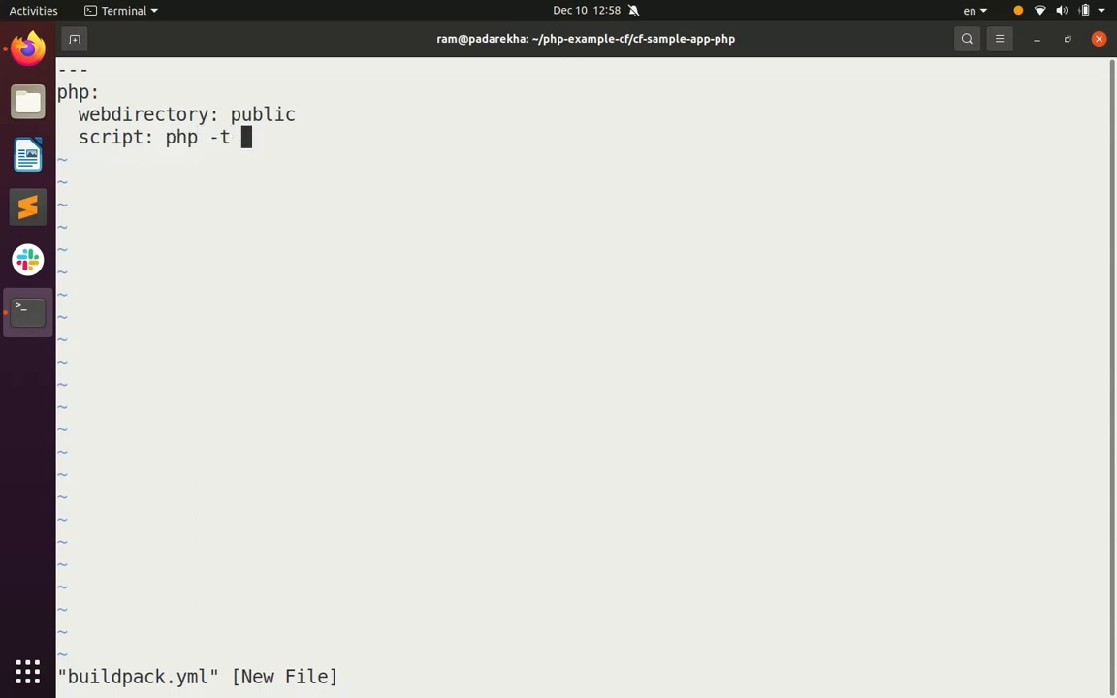
pyautogui.write('public')
pyautogui.write('cf push php-example')
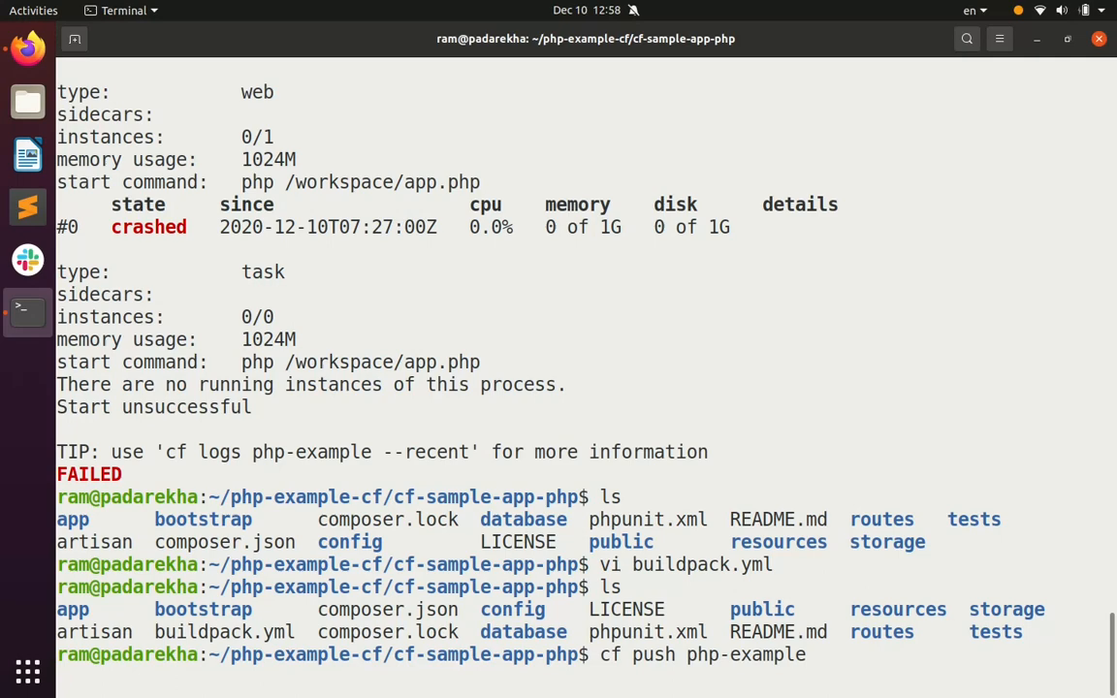
# Run cf push php-example and follow the Paketo output until the build succeeds and instances start.
pyautogui.press('Return')
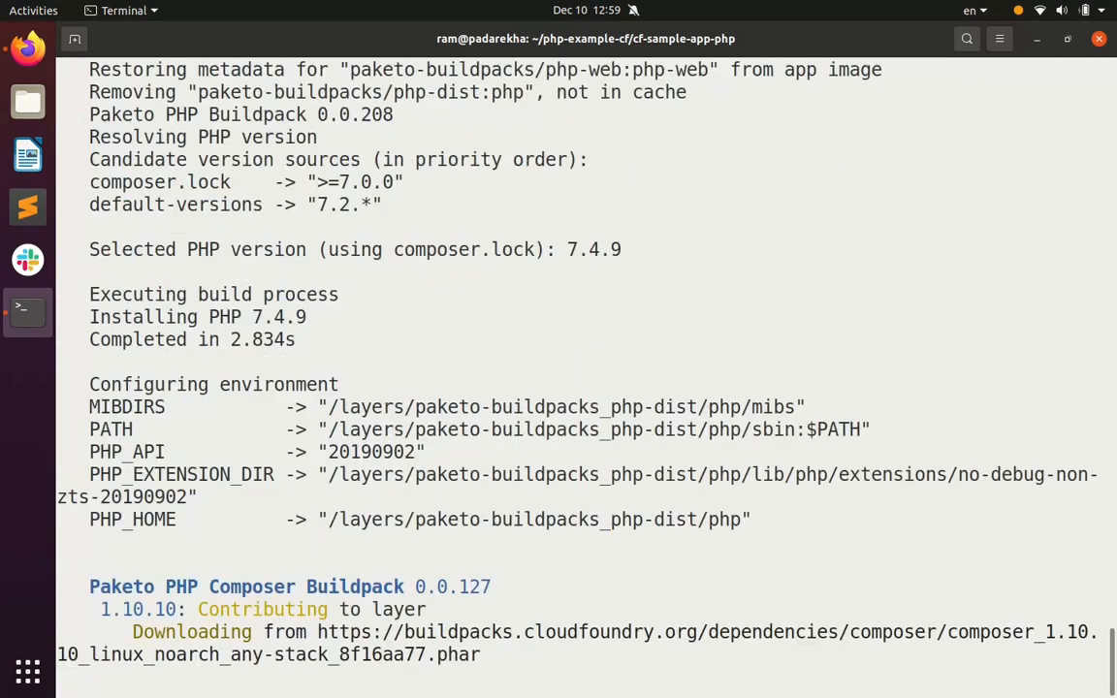
pyautogui.scroll(-3)
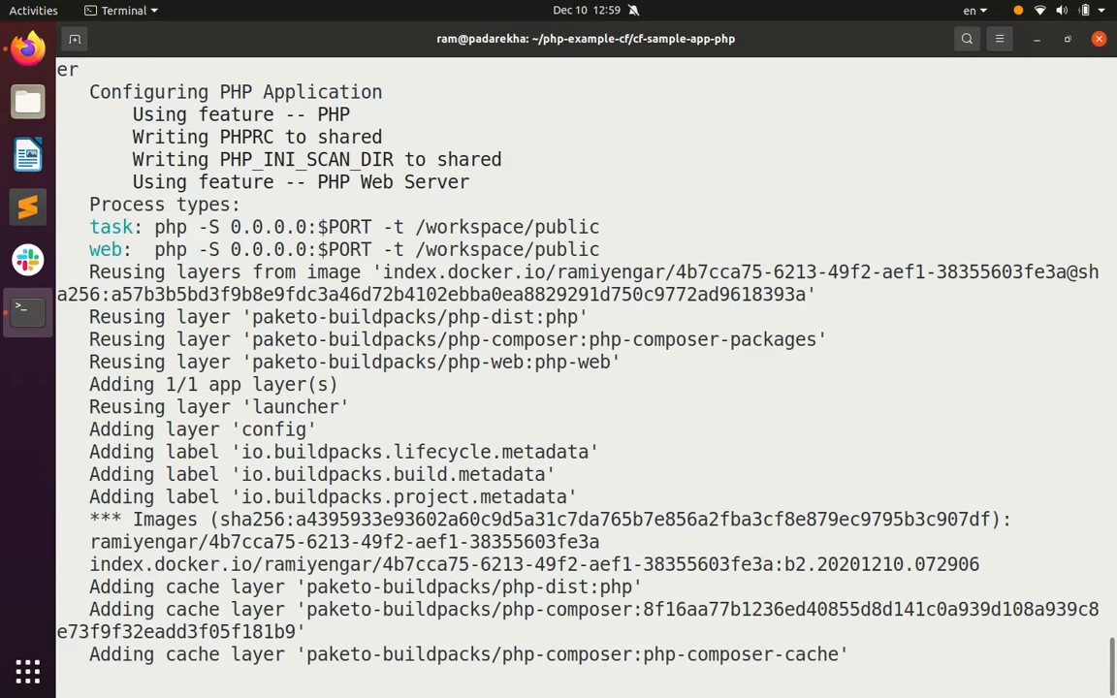
pyautogui.scroll(-3)
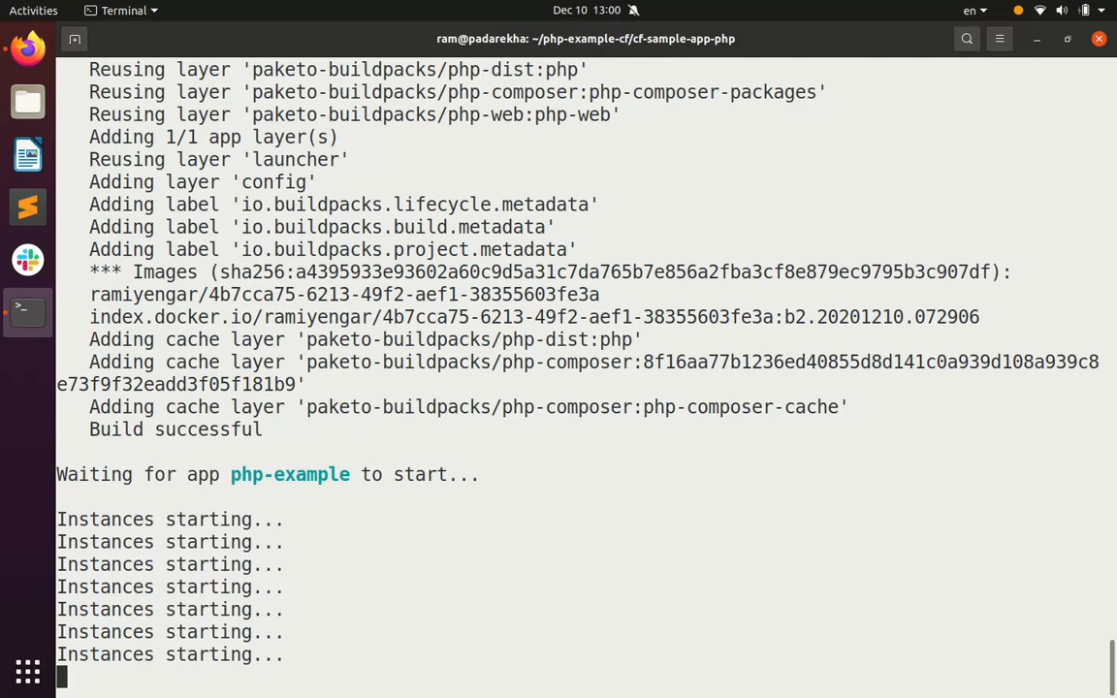
pyautogui.scroll(-3)
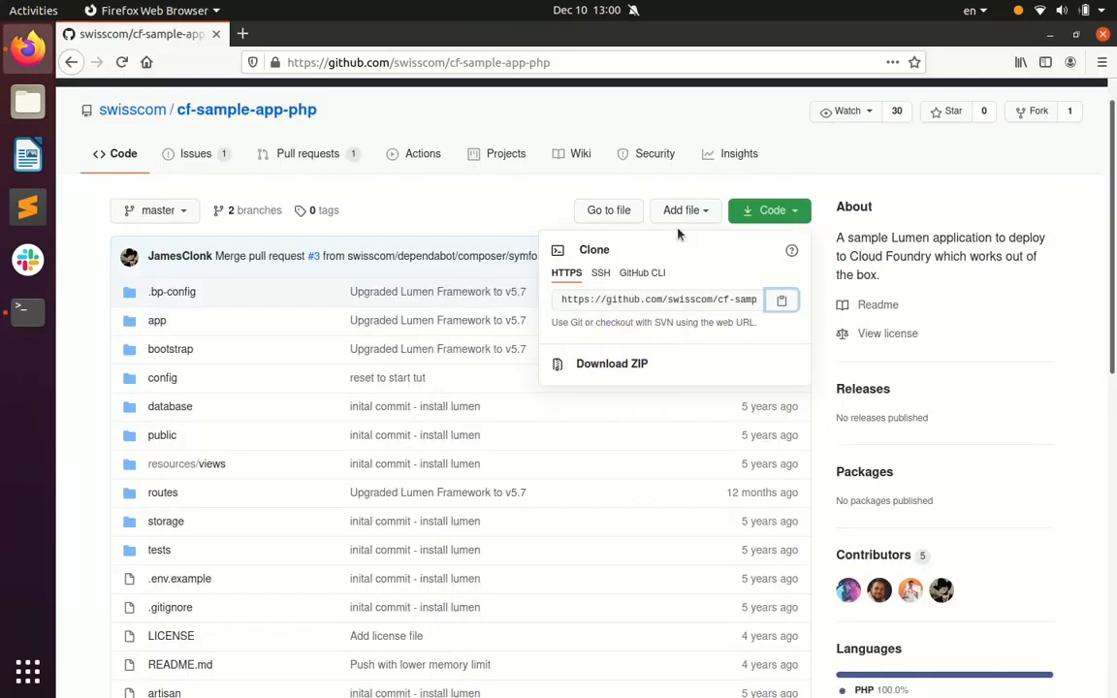
# Load the php-example route in a new tab, enlarged, showing the JSON links response.
pyautogui.click(241, 35)
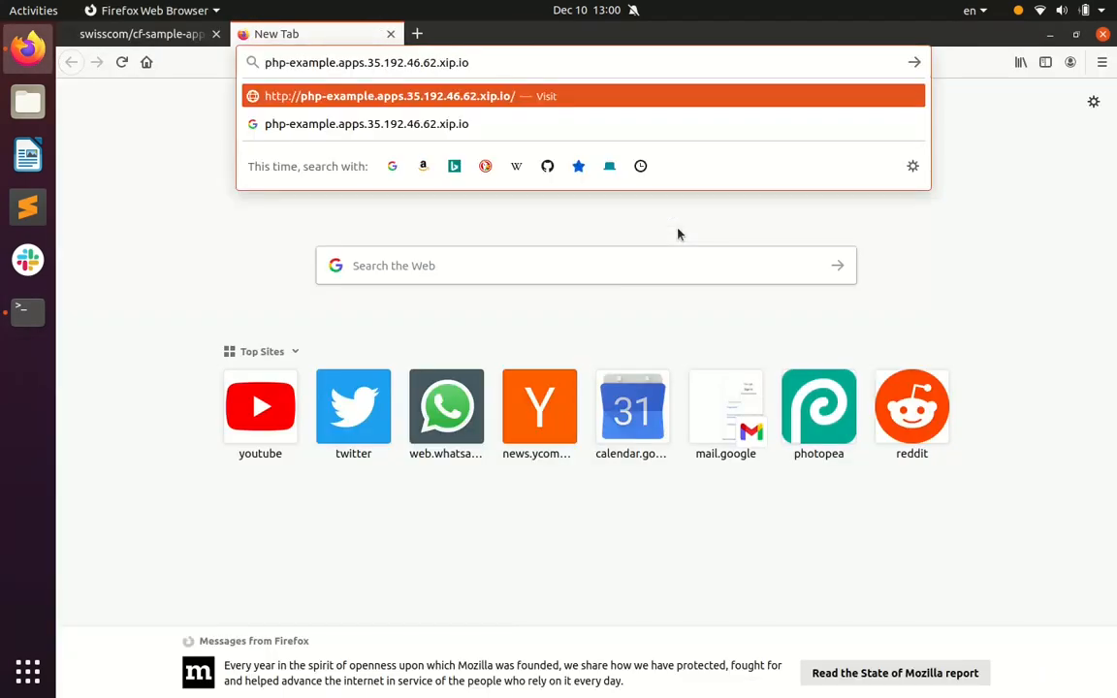
pyautogui.press('Return')
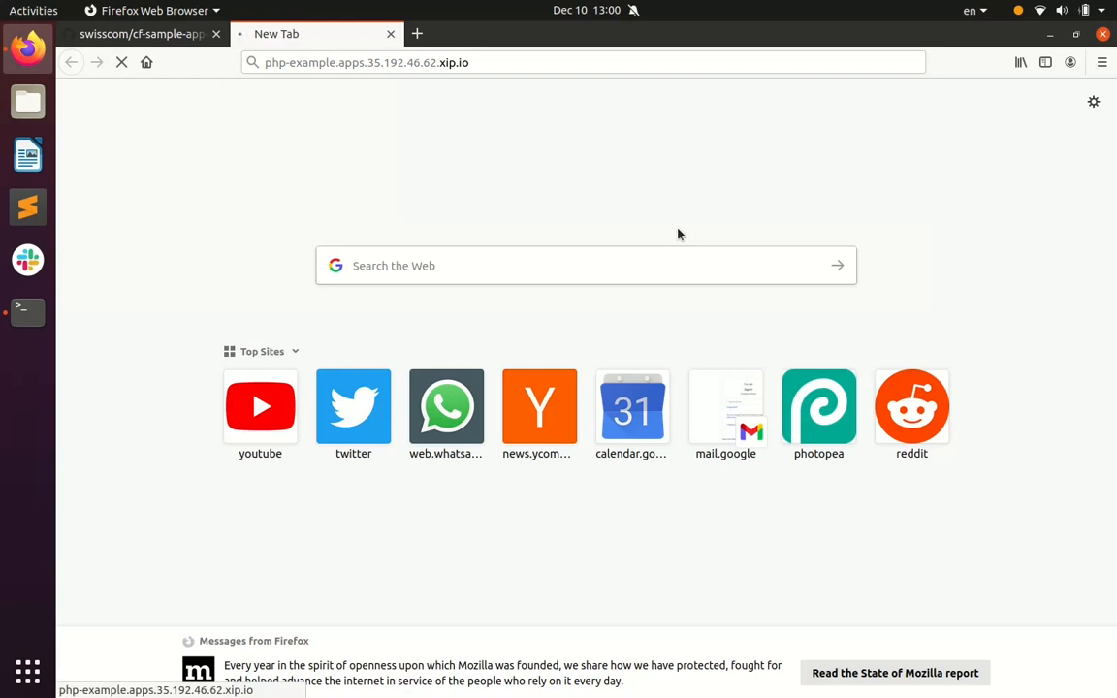
pyautogui.press('Return')
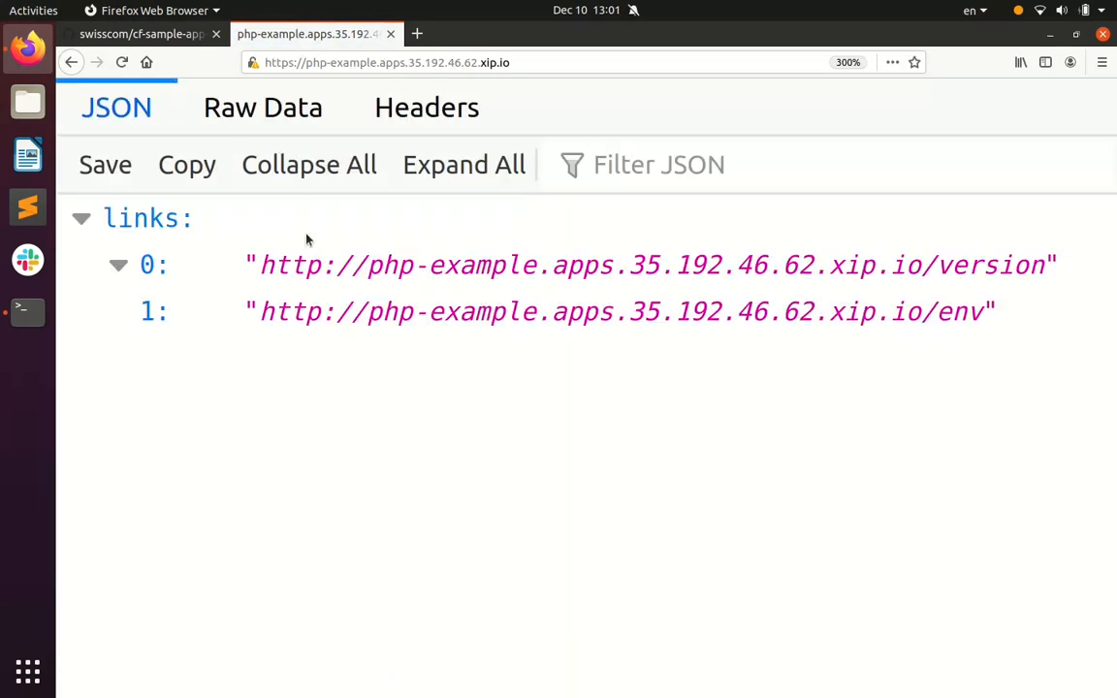
# View the Raw Data and Headers views of the response, then return to the terminal.
pyautogui.click(264, 109)
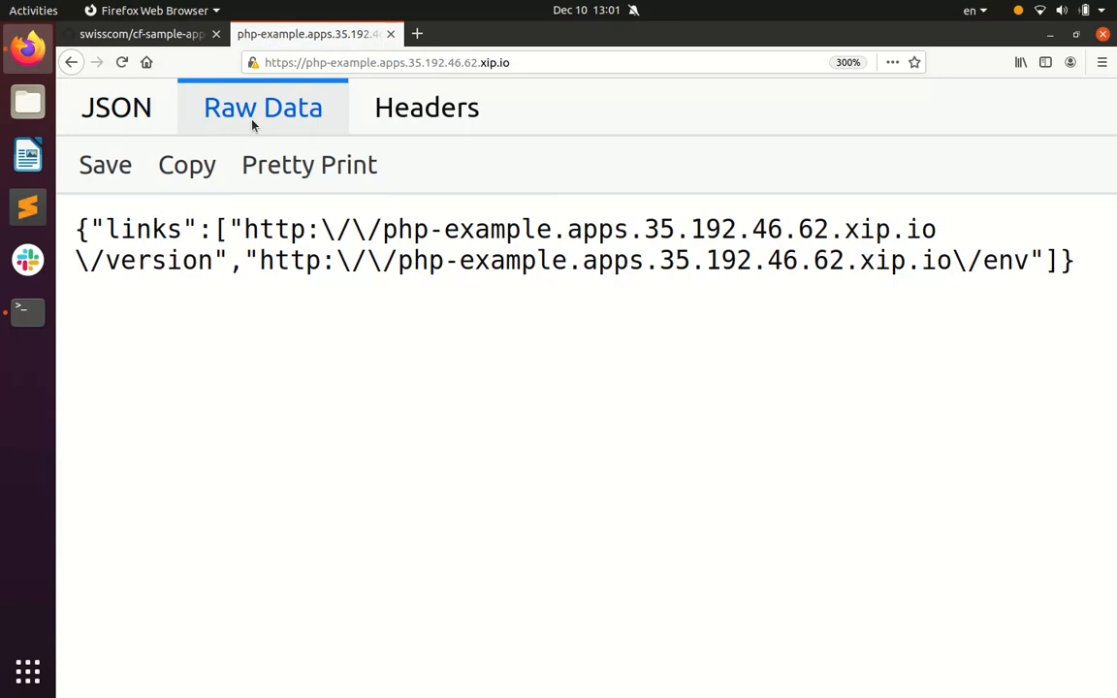
pyautogui.click(427, 109)
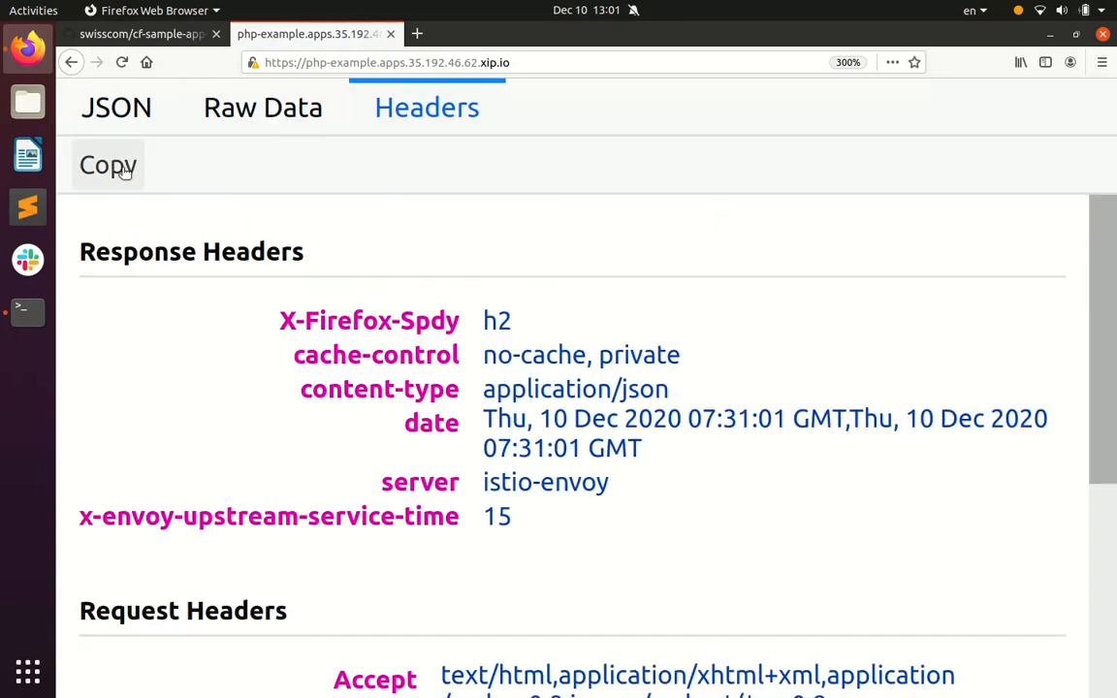
pyautogui.scroll(-3)
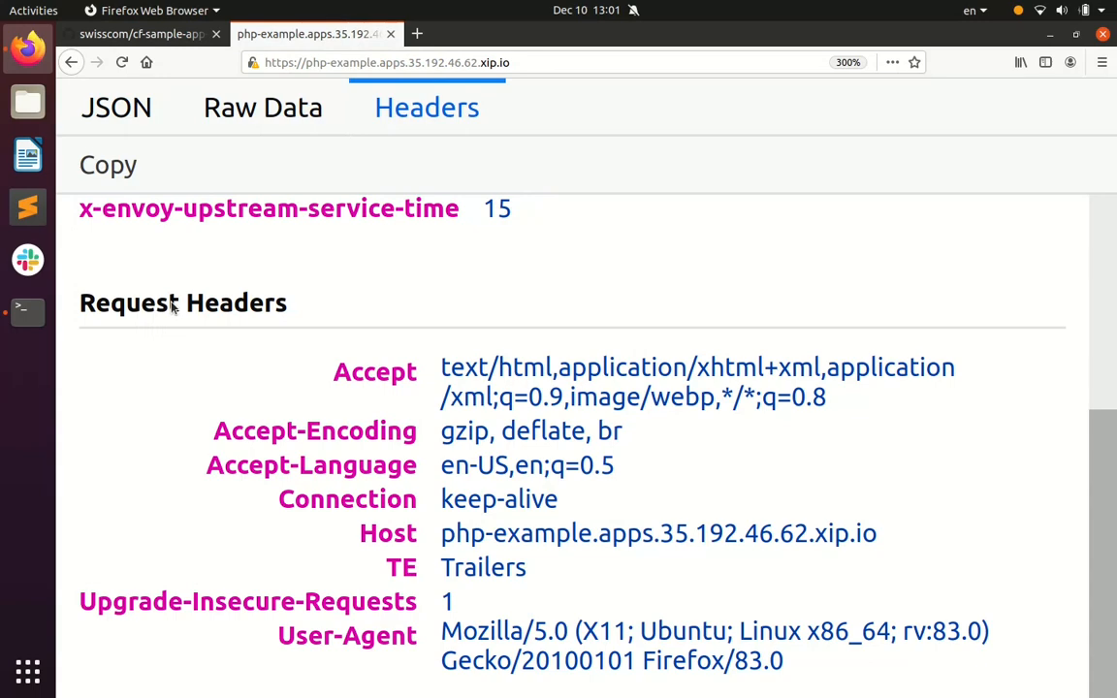
pyautogui.scroll(3)
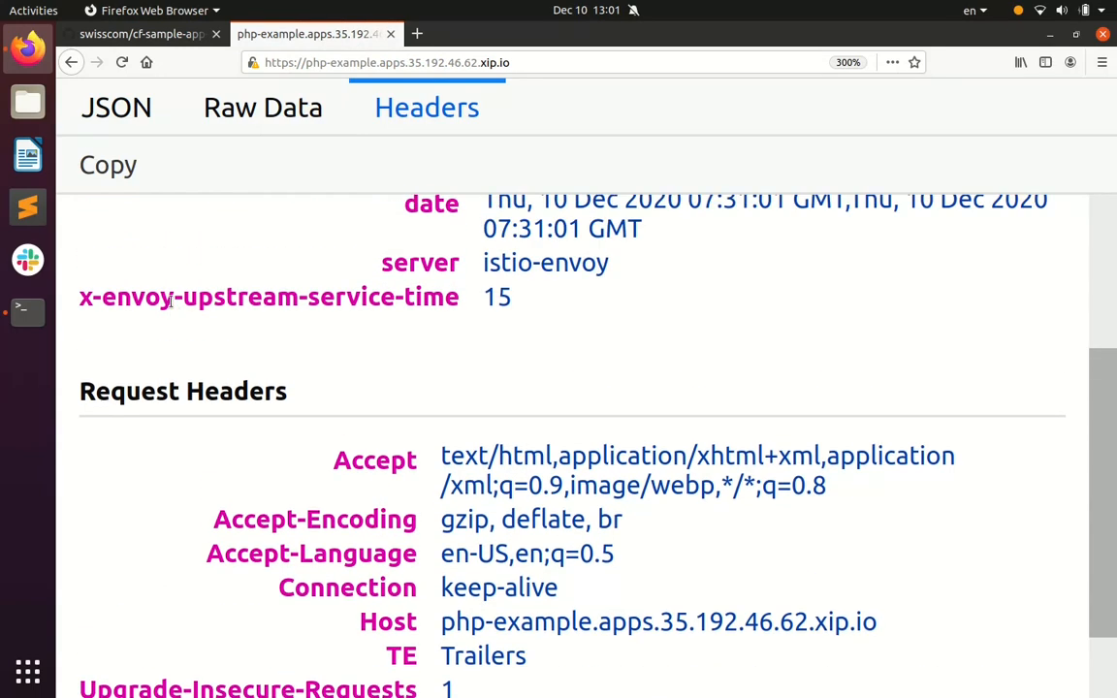
pyautogui.click(27, 310)
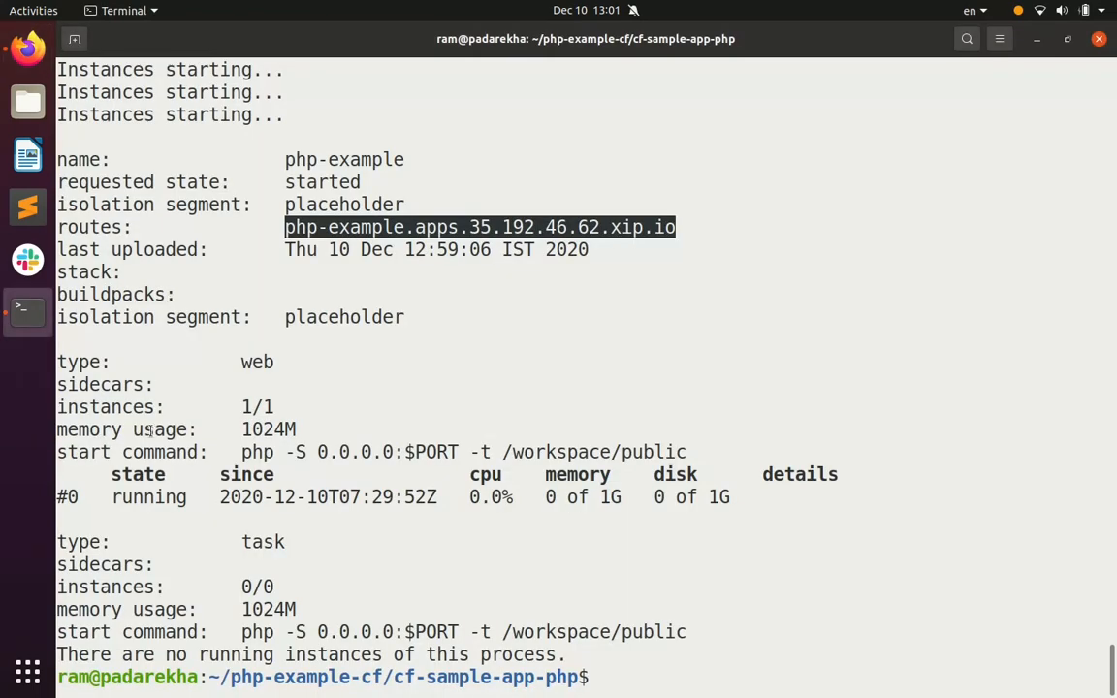